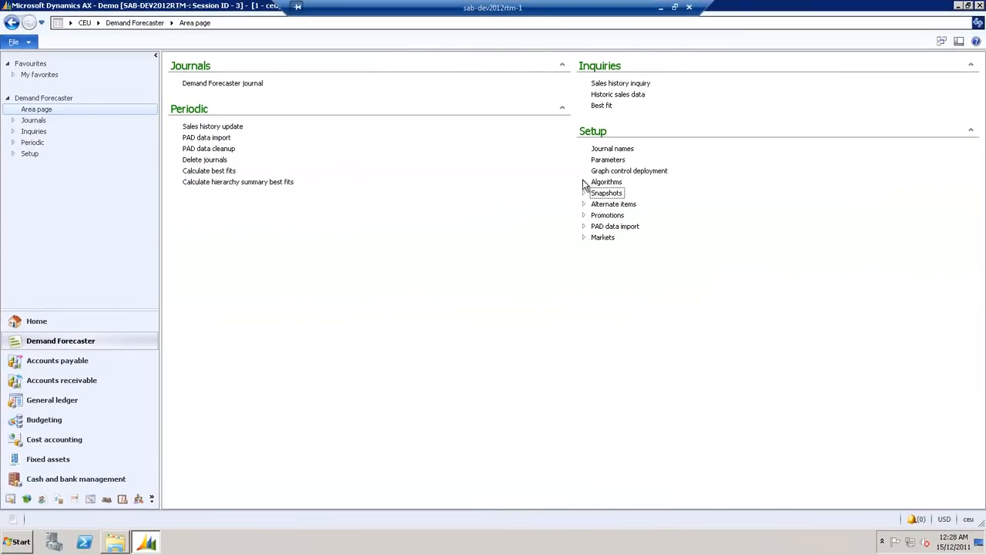
Expand Setup > Algorithms and open the Demand Forecaster Algorithms list
{"action": "left_click", "coordinate": [584, 182]}
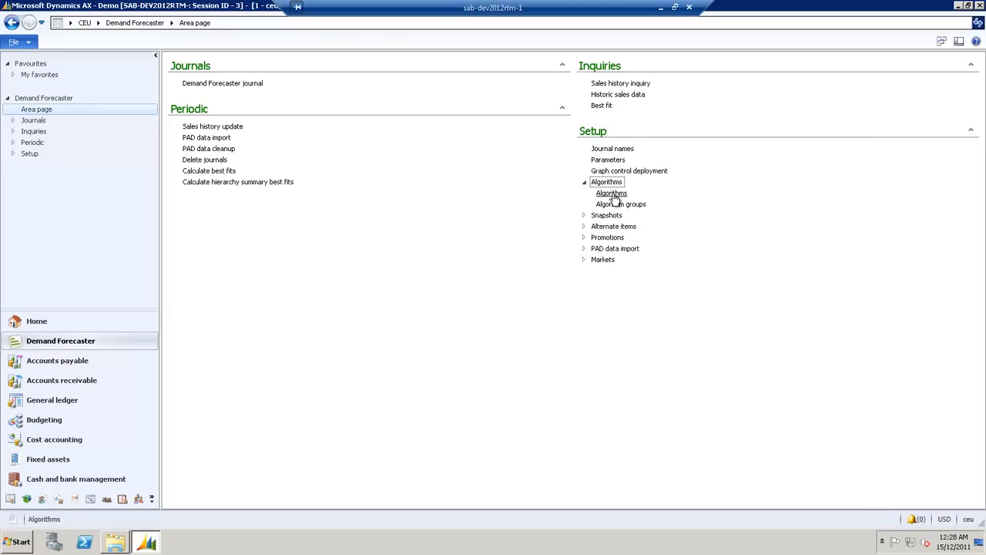
{"action": "left_click", "coordinate": [611, 192]}
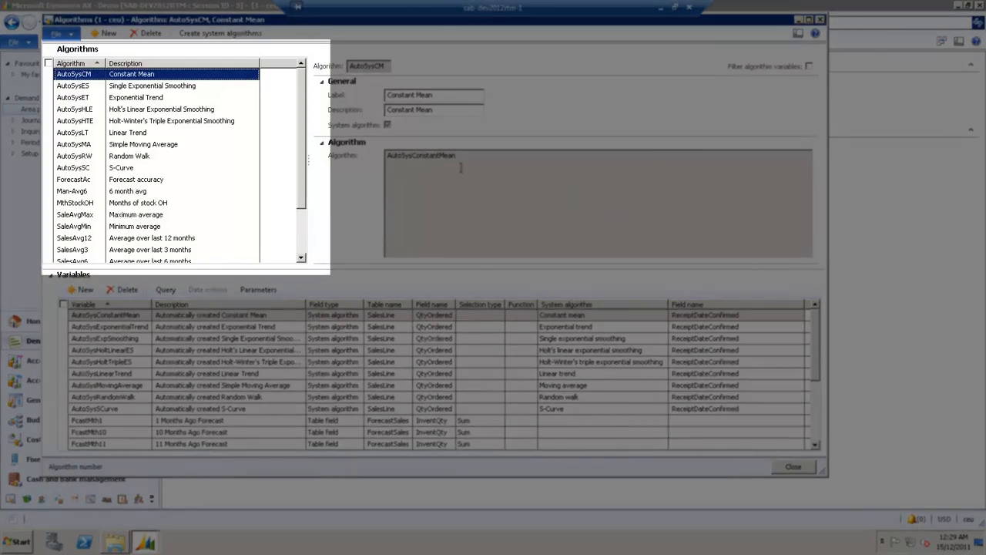
{"action": "mouse_move", "coordinate": [91, 123]}
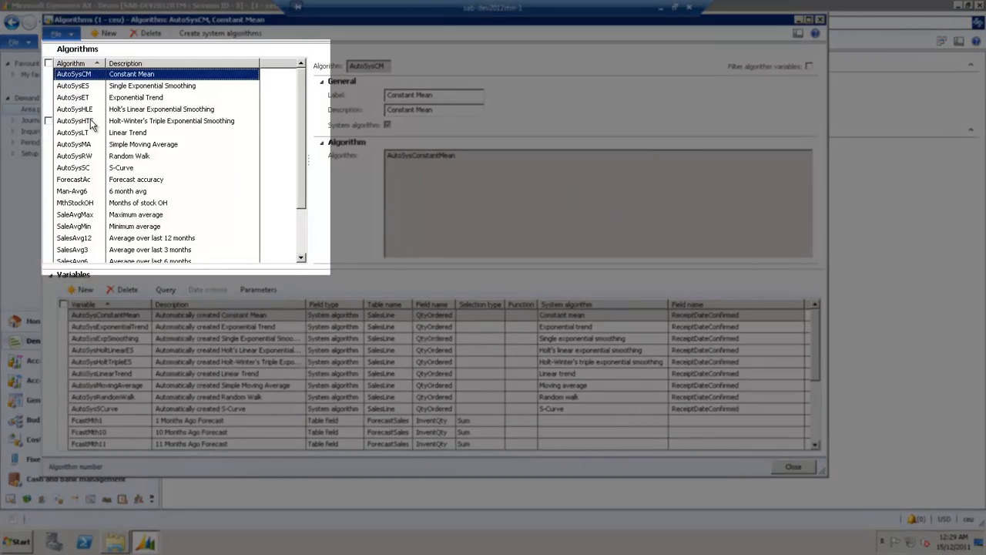
Review AutoSysHTE, then show ForecastAc with only its filtered algorithm variables
{"action": "left_click", "coordinate": [74, 120]}
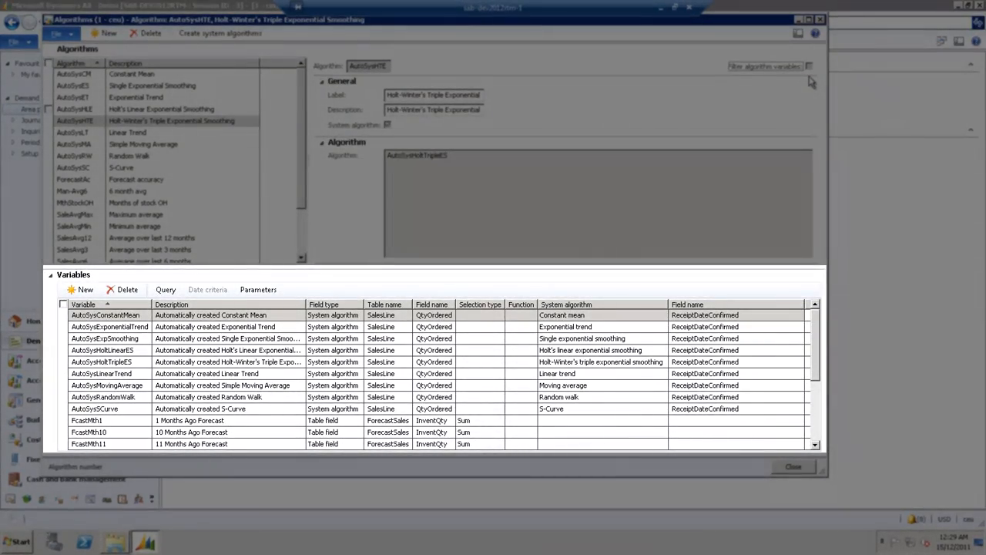
{"action": "left_click", "coordinate": [72, 179]}
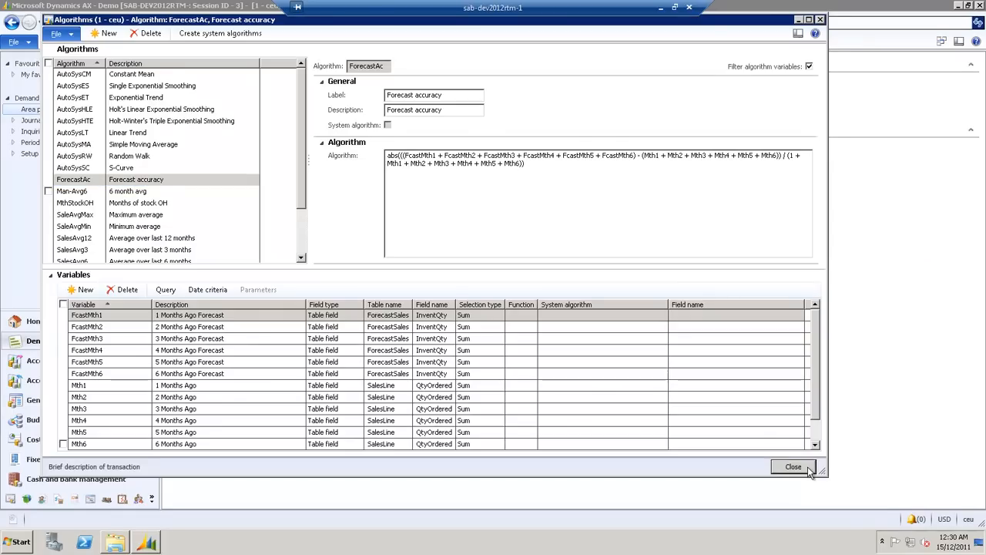
Close the Algorithms form and open the Demand Forecaster journal list
{"action": "left_click", "coordinate": [790, 466]}
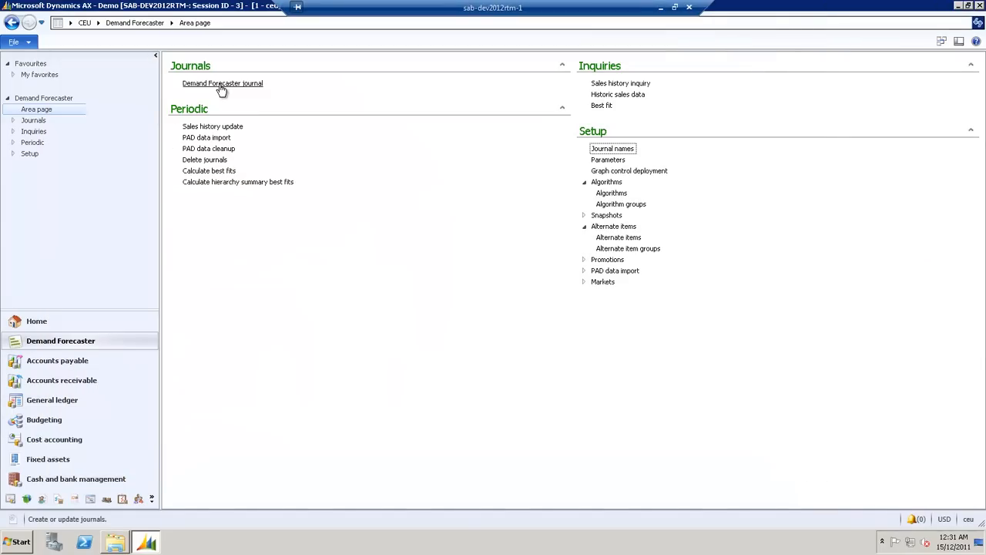
{"action": "left_click", "coordinate": [222, 83]}
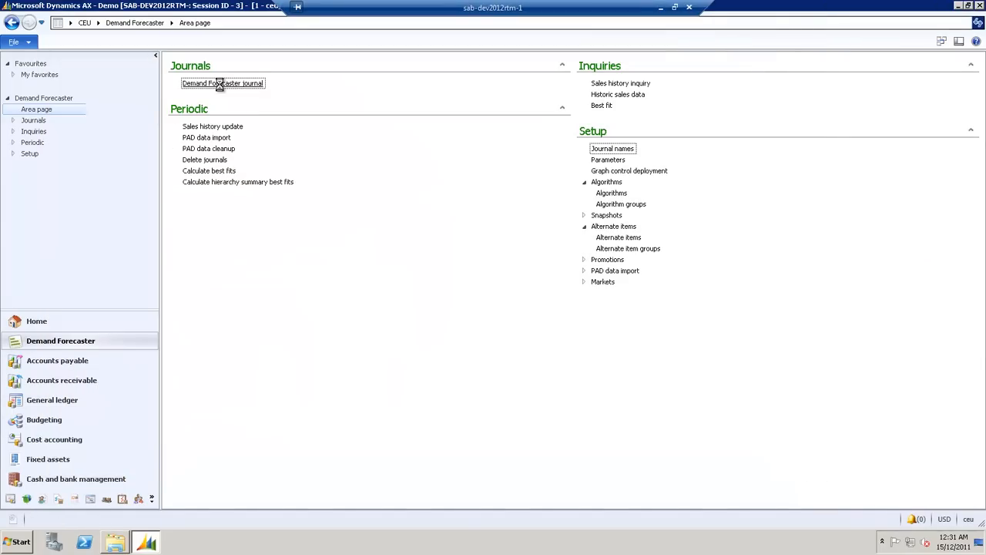
{"action": "left_click", "coordinate": [222, 83]}
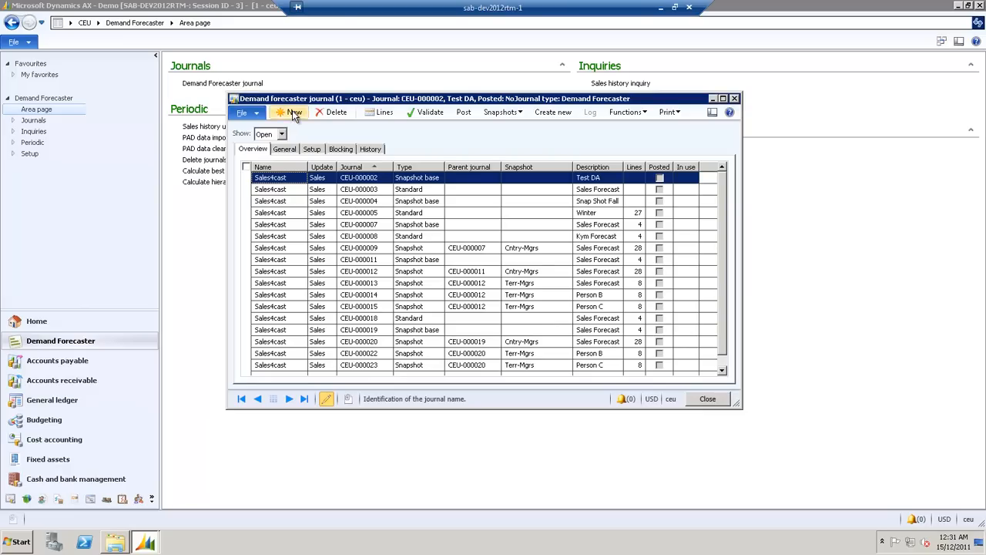
Start a new forecast journal with a monthly entry period
{"action": "left_click", "coordinate": [292, 112]}
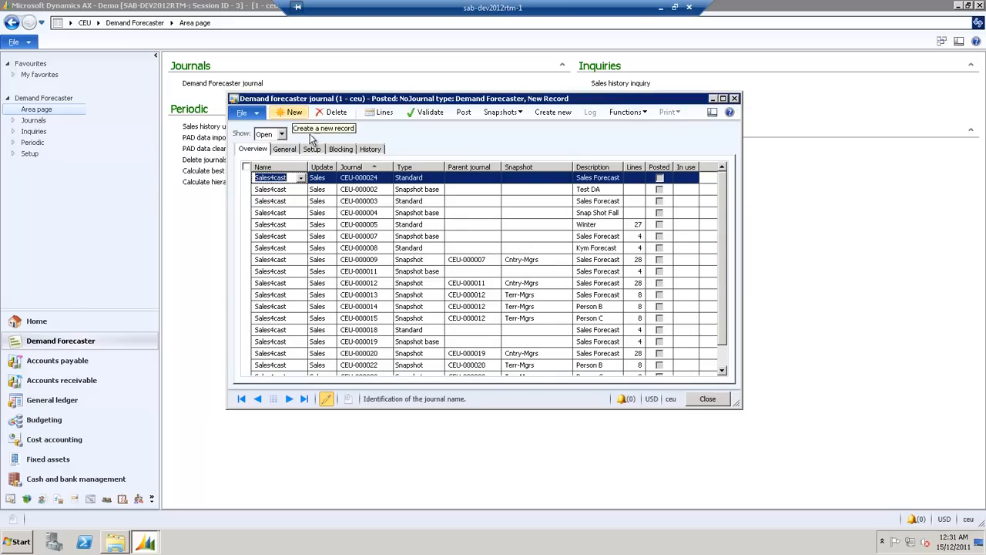
{"action": "left_click", "coordinate": [312, 149]}
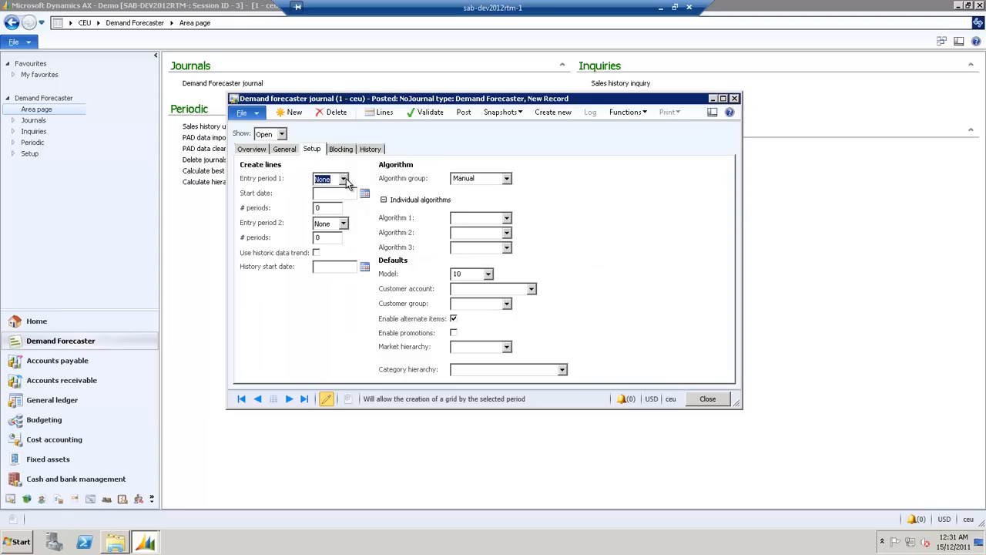
{"action": "left_click", "coordinate": [343, 178]}
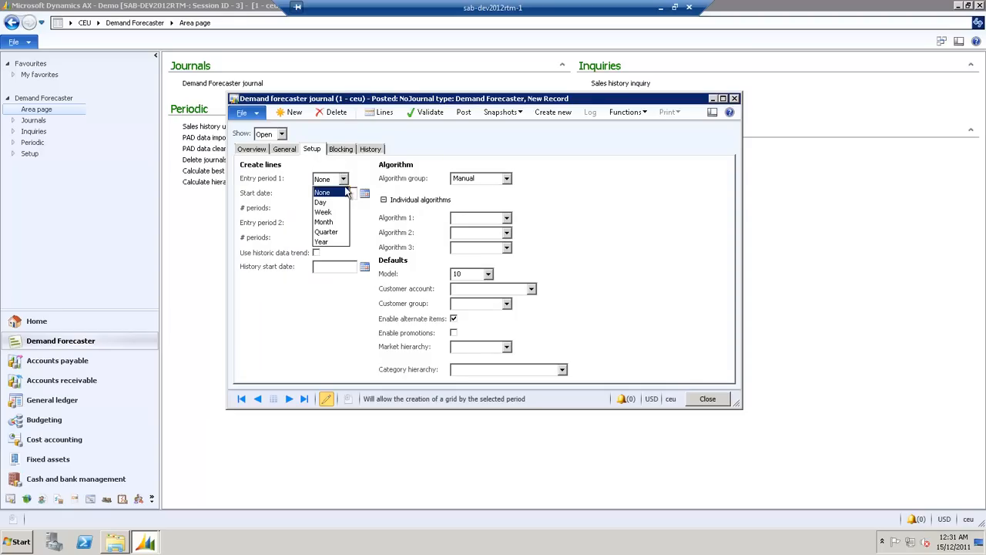
{"action": "left_click", "coordinate": [324, 222]}
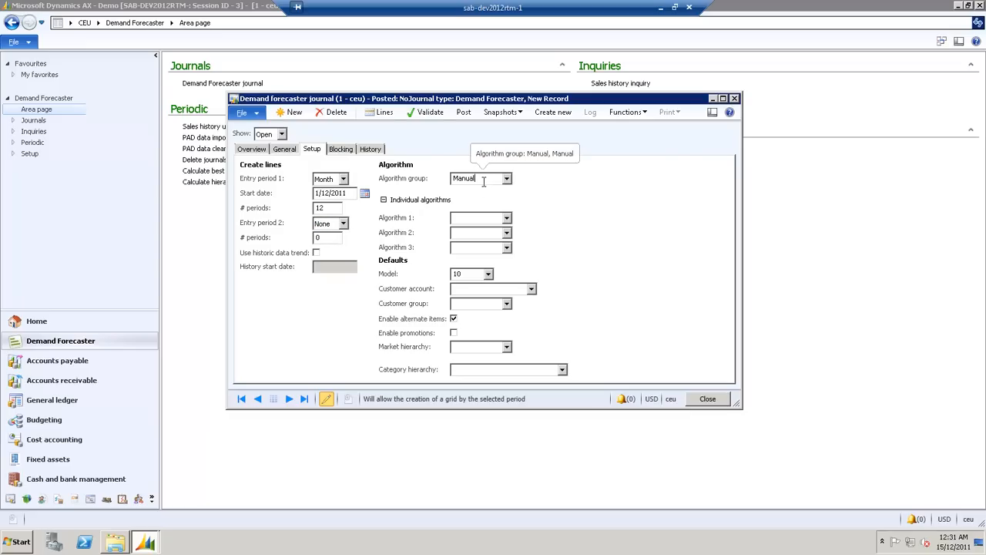
Replace the algorithm group with Man-Avg6; set market hierarchy 10 and Procurement Hierarchy 1
{"action": "left_click", "coordinate": [474, 178]}
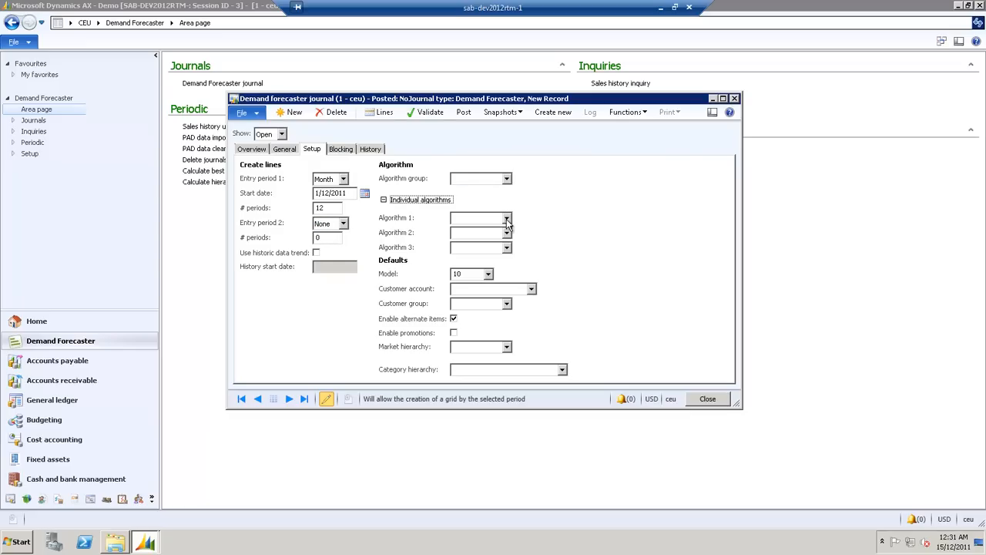
{"action": "left_click", "coordinate": [506, 217]}
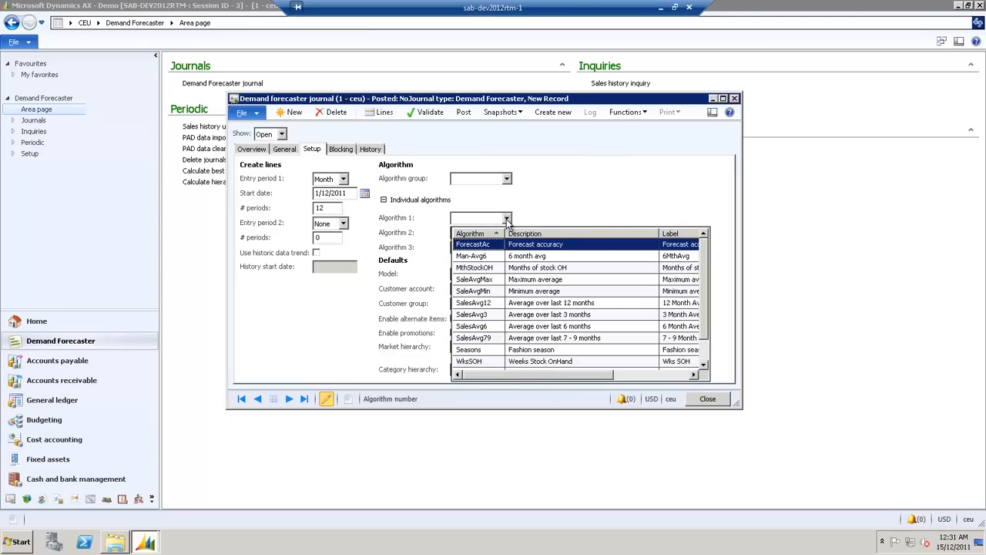
{"action": "mouse_move", "coordinate": [503, 303]}
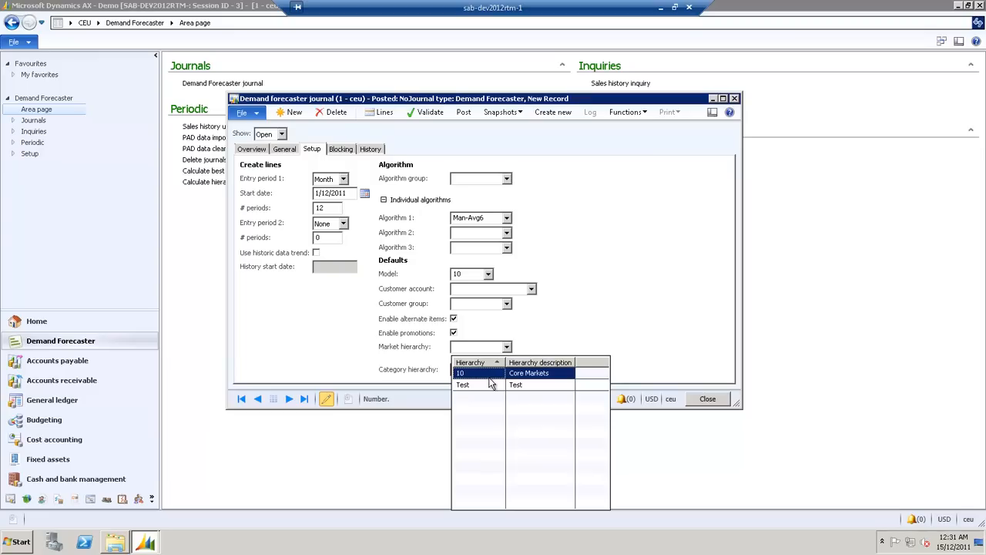
{"action": "left_click", "coordinate": [460, 373]}
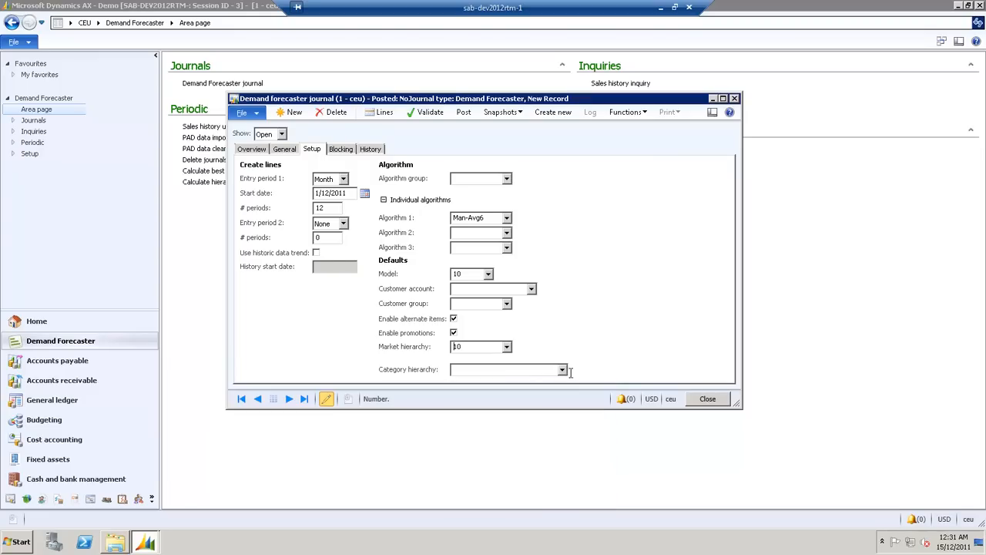
{"action": "left_click", "coordinate": [560, 370]}
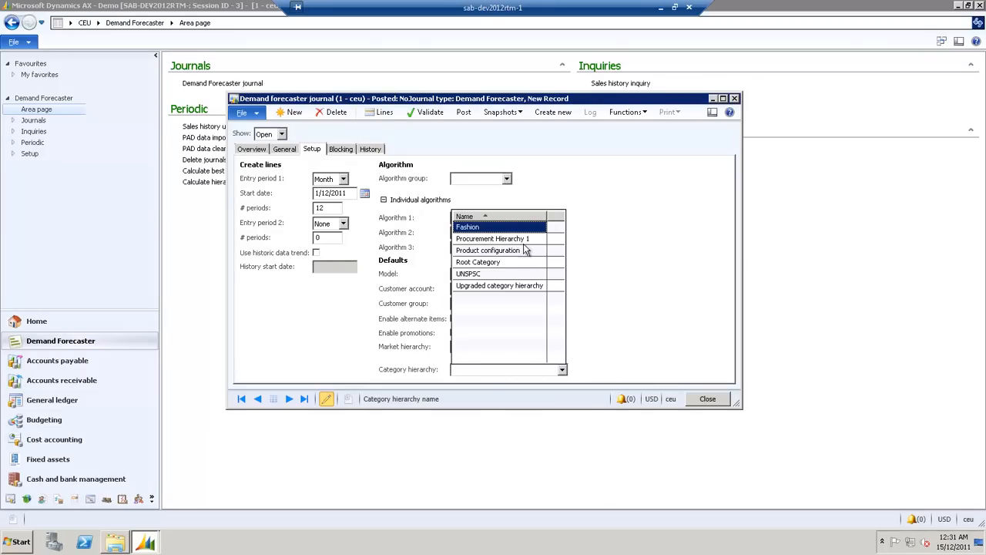
{"action": "left_click", "coordinate": [491, 239]}
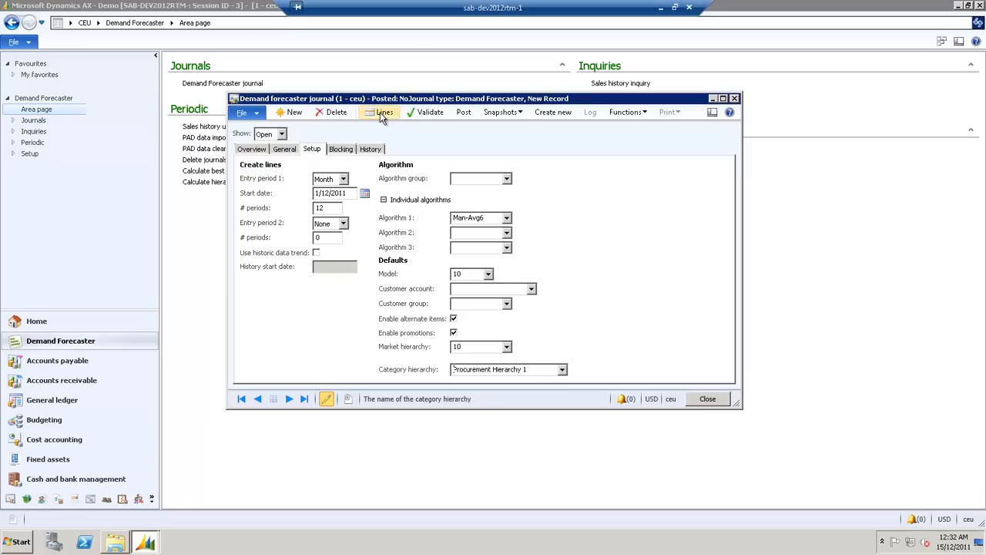
Open the empty monthly lines form of new journal CEU-000024
{"action": "left_click", "coordinate": [382, 113]}
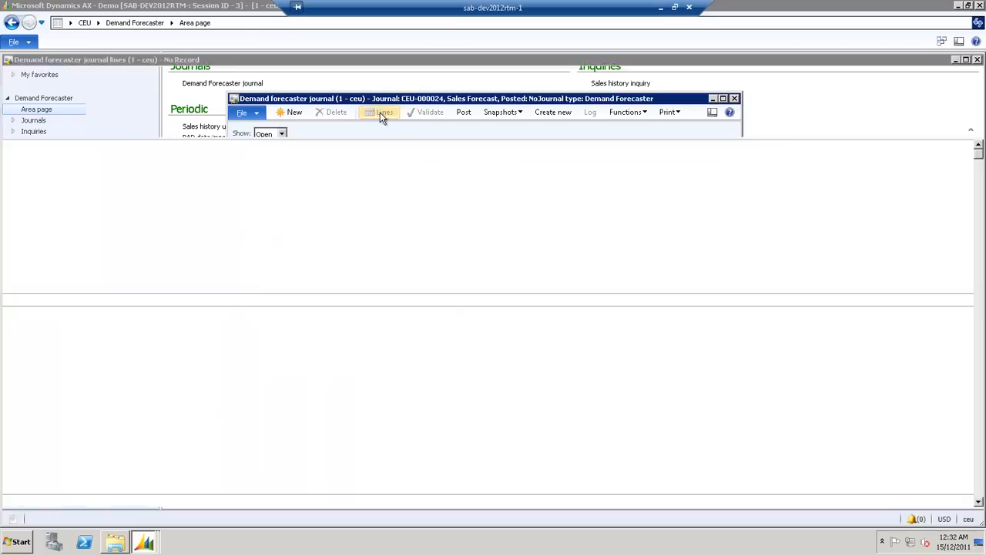
{"action": "left_click", "coordinate": [381, 112]}
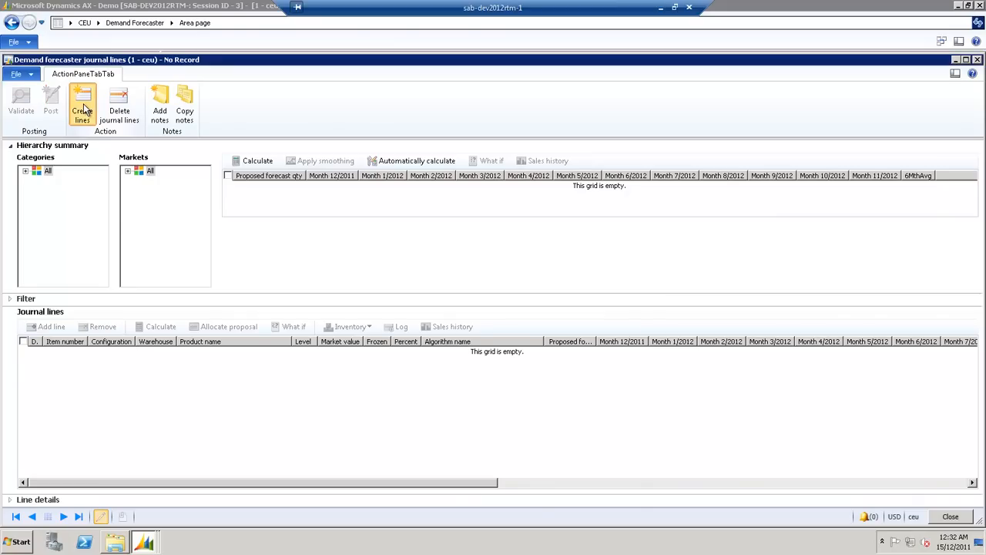
Create lines for items 1201–1206, trying WksSOH filter value 10 before clearing it
{"action": "left_click", "coordinate": [81, 104]}
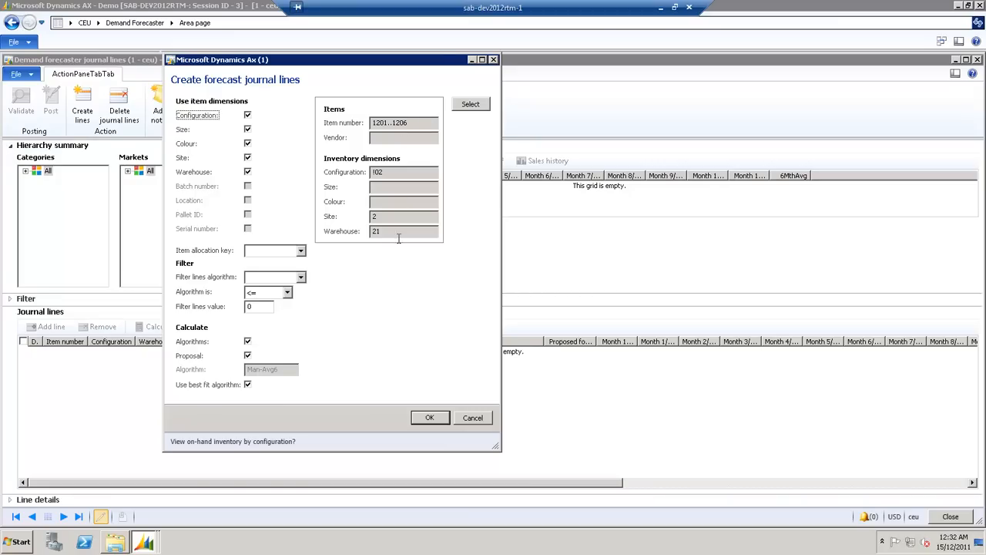
{"action": "mouse_move", "coordinate": [261, 317]}
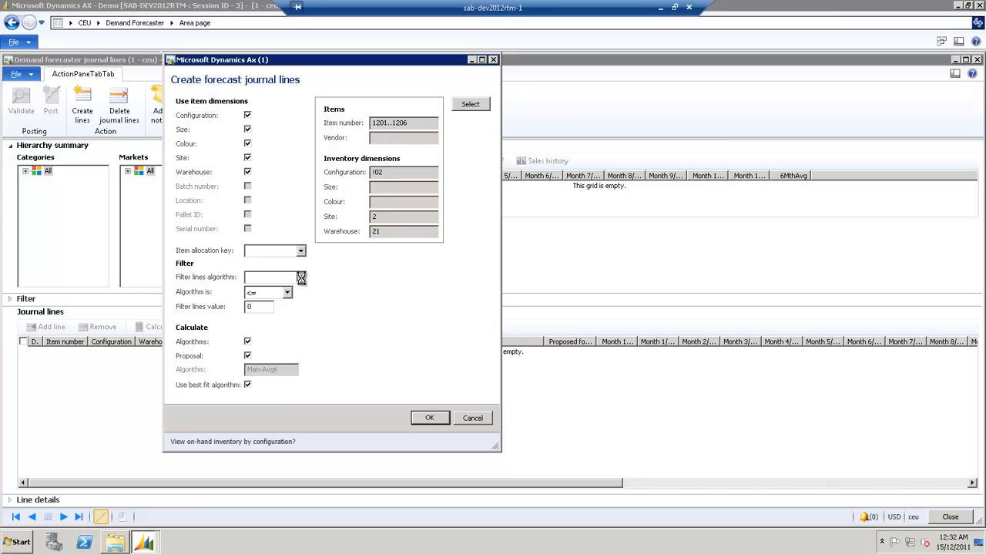
{"action": "left_click", "coordinate": [301, 276]}
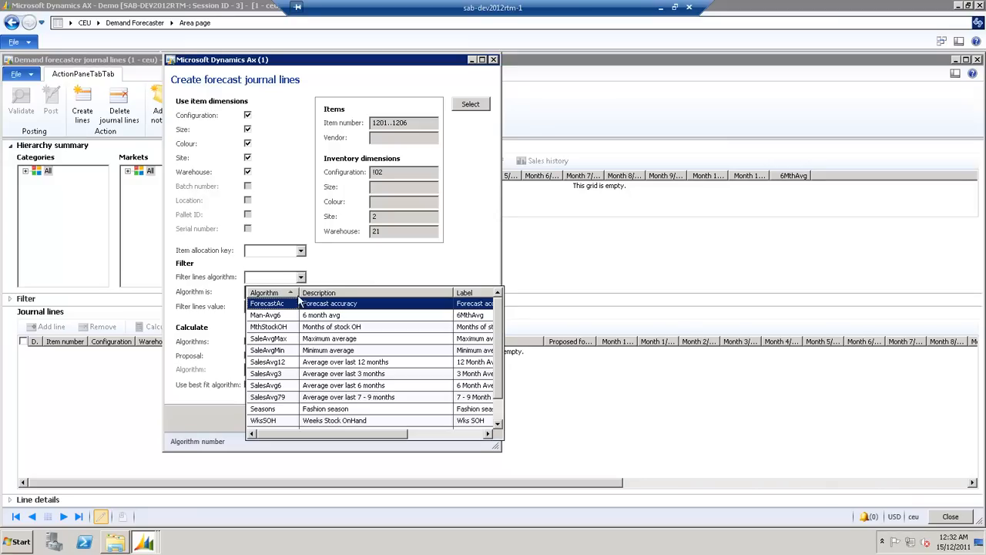
{"action": "mouse_move", "coordinate": [285, 428]}
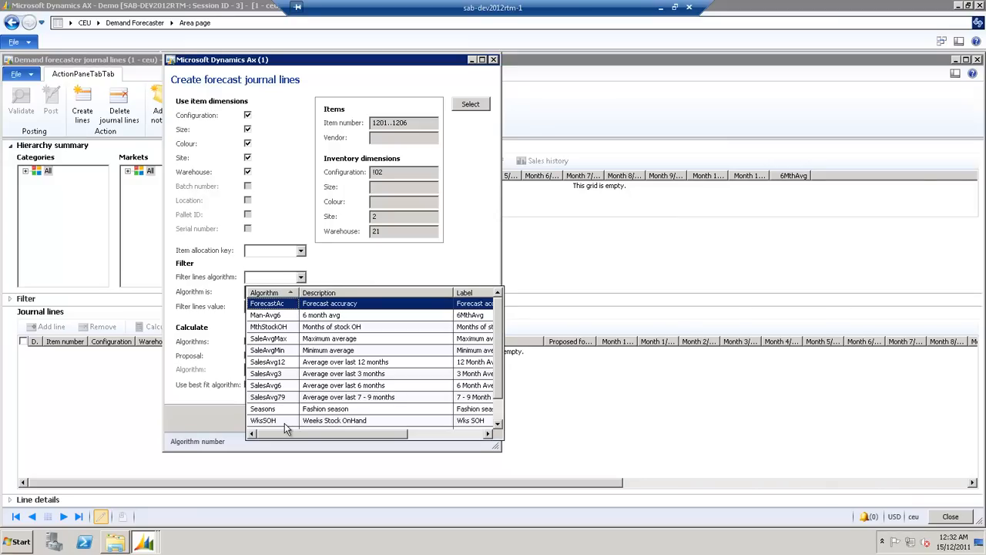
{"action": "left_click", "coordinate": [263, 420]}
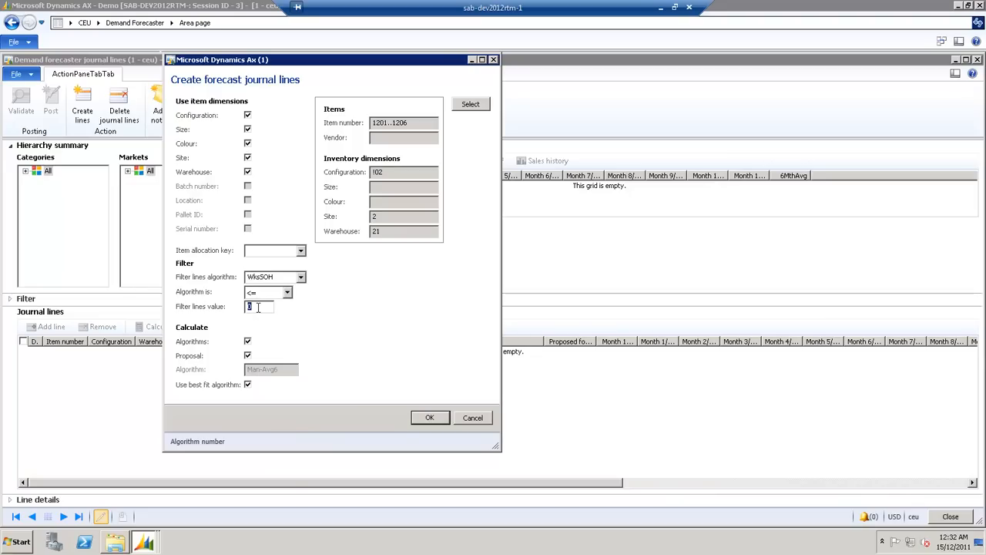
{"action": "type", "text": "10"}
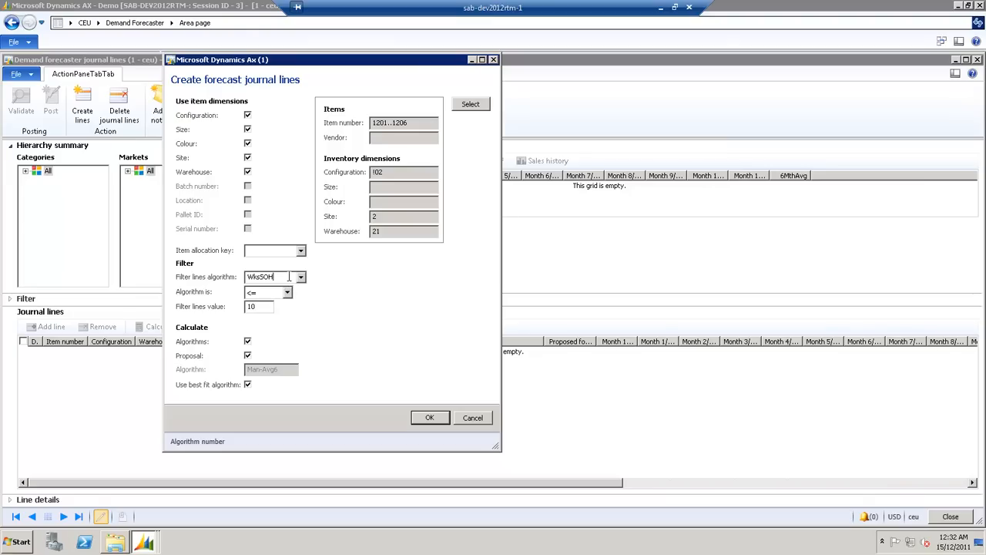
{"action": "left_click", "coordinate": [270, 276]}
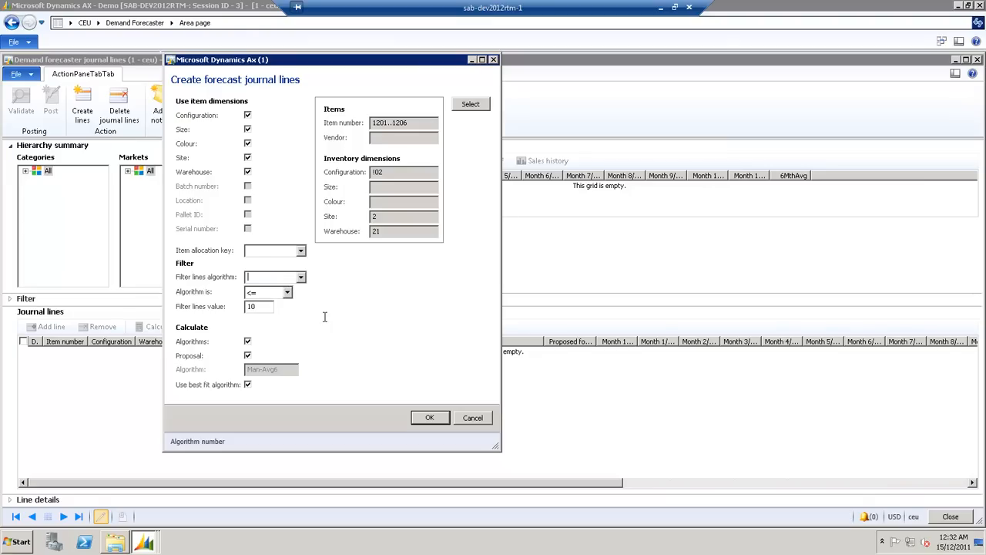
{"action": "mouse_move", "coordinate": [430, 417]}
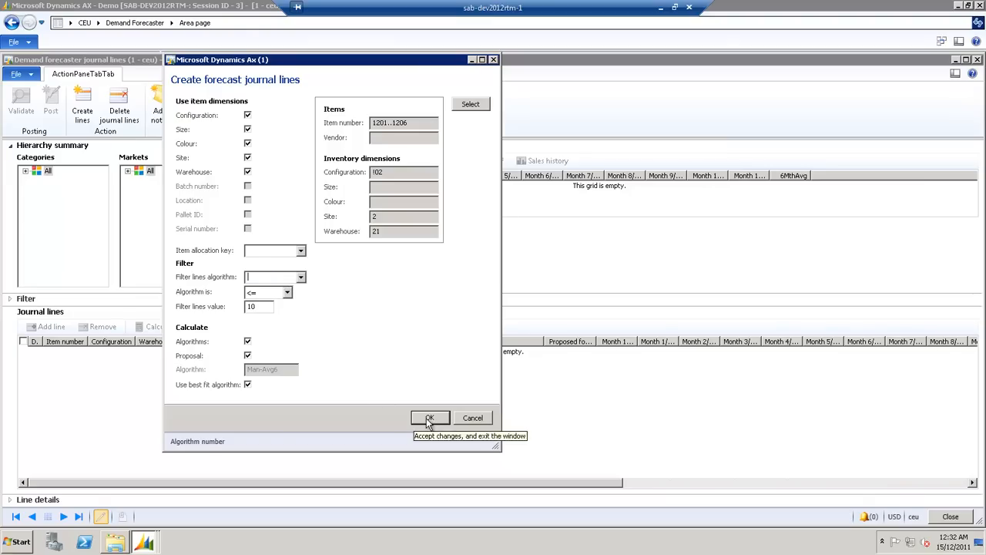
{"action": "left_click", "coordinate": [430, 418]}
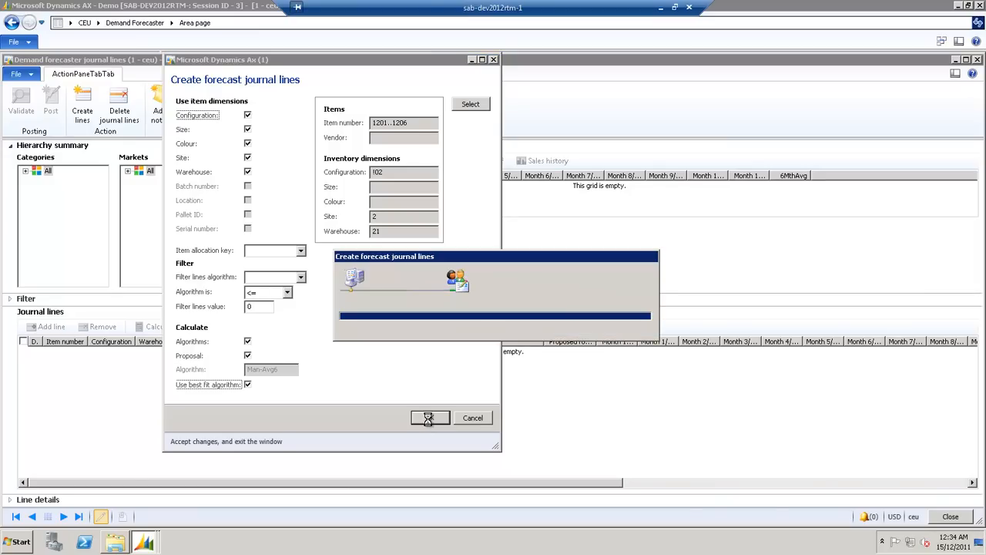
{"action": "left_click", "coordinate": [430, 417]}
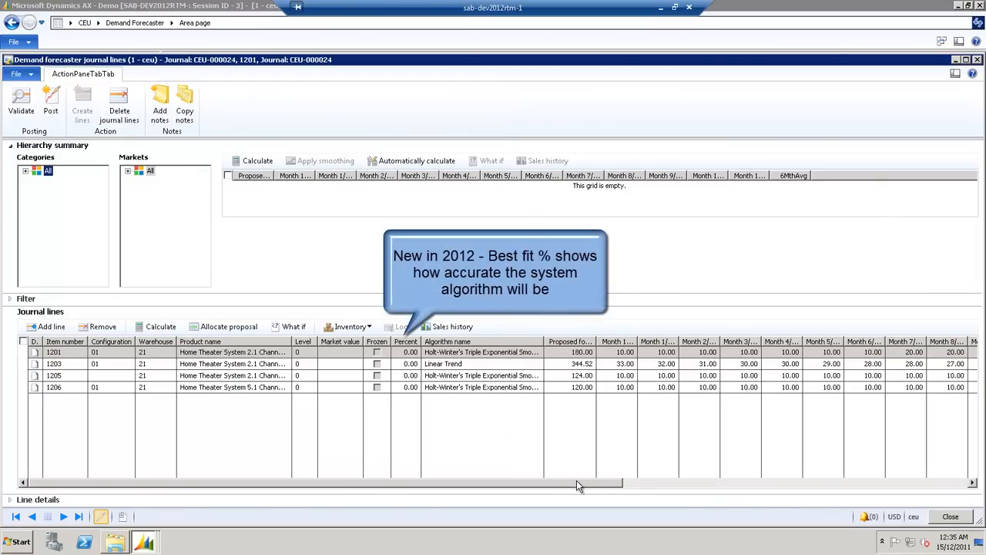
{"action": "mouse_move", "coordinate": [596, 483]}
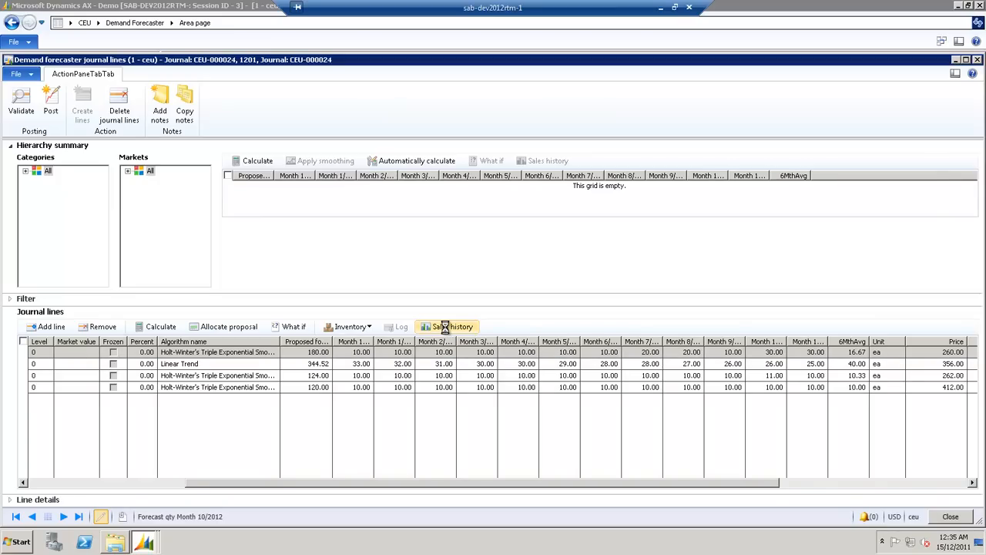
Show the sales history comparing 2010–2011 sales with the journal lines
{"action": "left_click", "coordinate": [448, 326]}
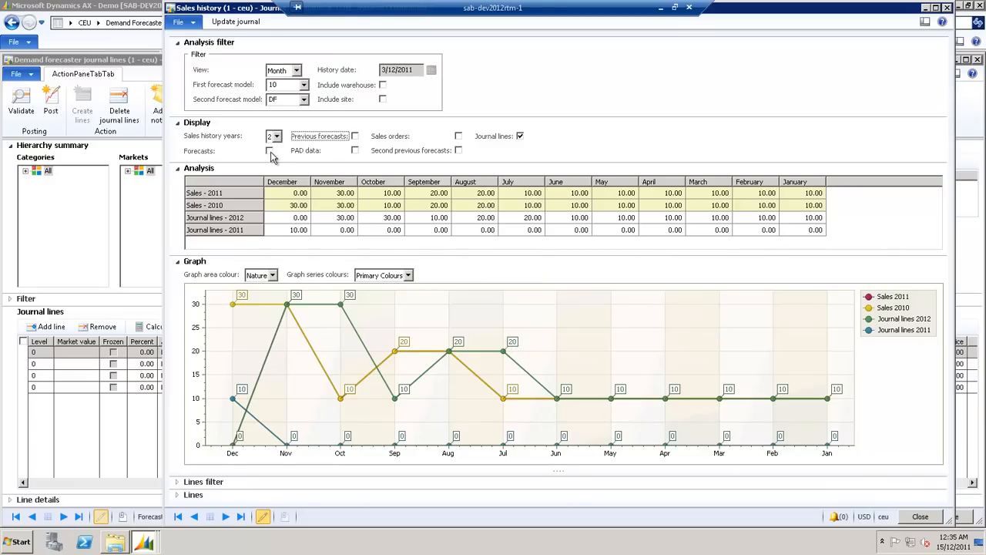
{"action": "left_click", "coordinate": [270, 150]}
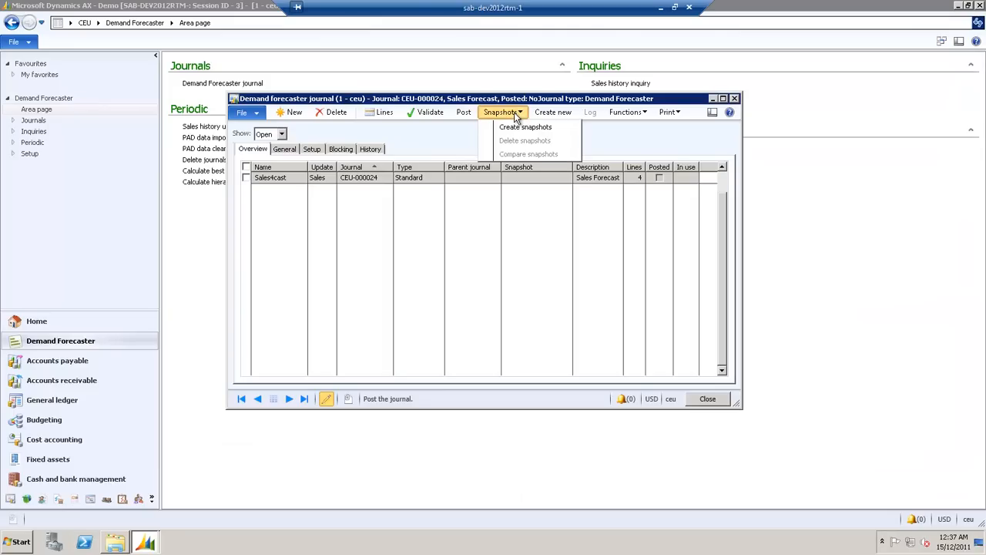
{"action": "mouse_move", "coordinate": [527, 126]}
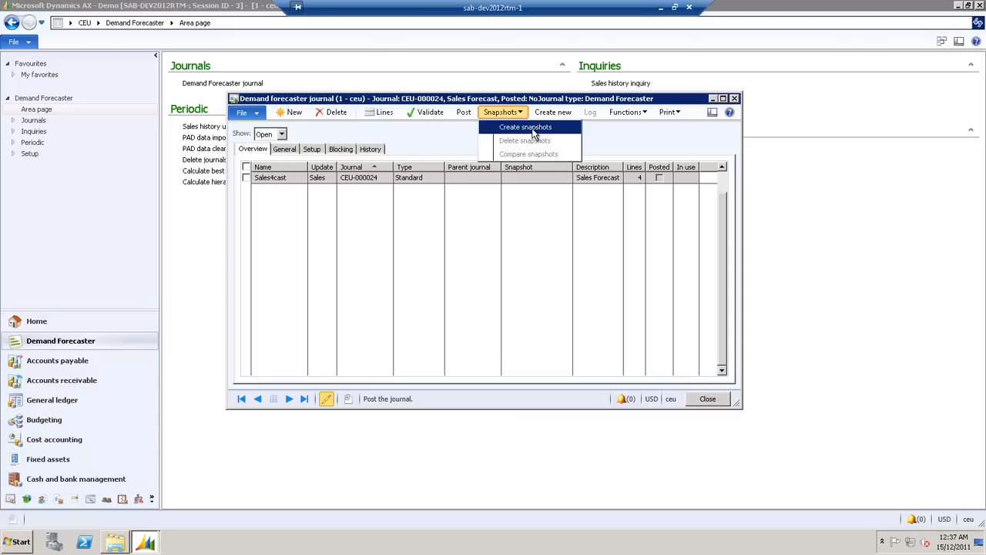
Create snapshots CEU-000025 to CEU-000027 and open CEU-000025's lines
{"action": "left_click", "coordinate": [525, 126]}
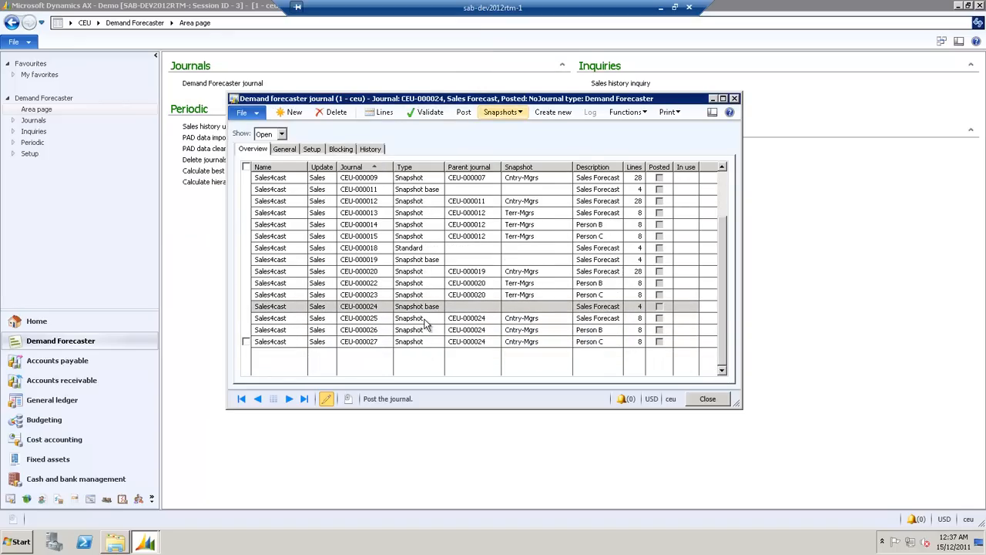
{"action": "left_click", "coordinate": [362, 317]}
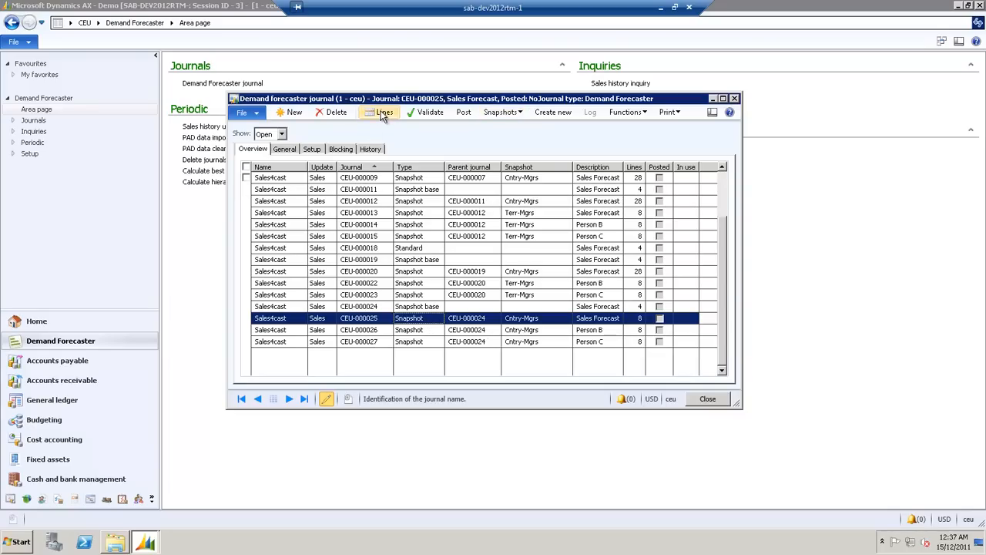
{"action": "left_click", "coordinate": [385, 112]}
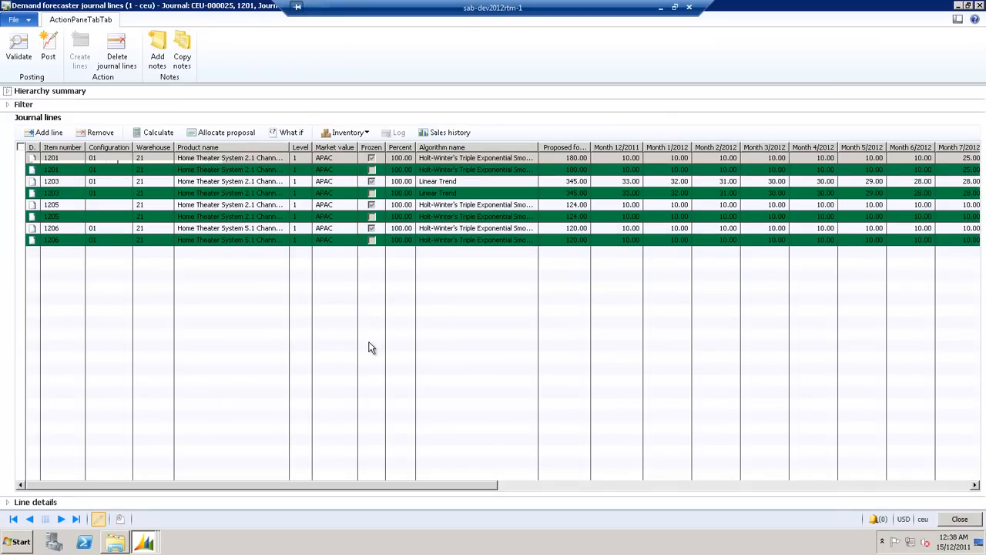
{"action": "mouse_move", "coordinate": [530, 215]}
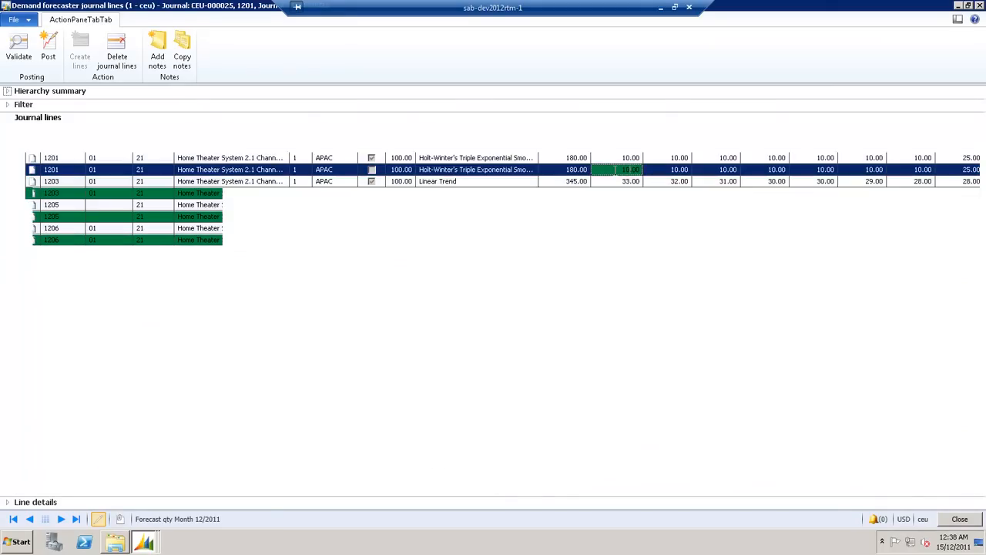
Set item 1201 forecasts to 12 and 75, adding a new-customer change note
{"action": "left_click", "coordinate": [45, 118]}
{"action": "type", "text": "12"}
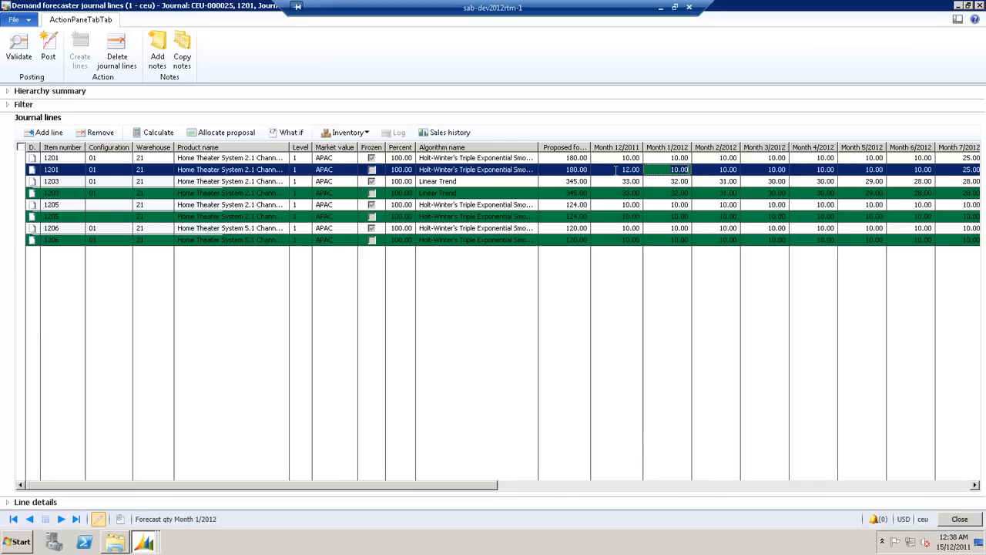
{"action": "type", "text": "A new customer will"}
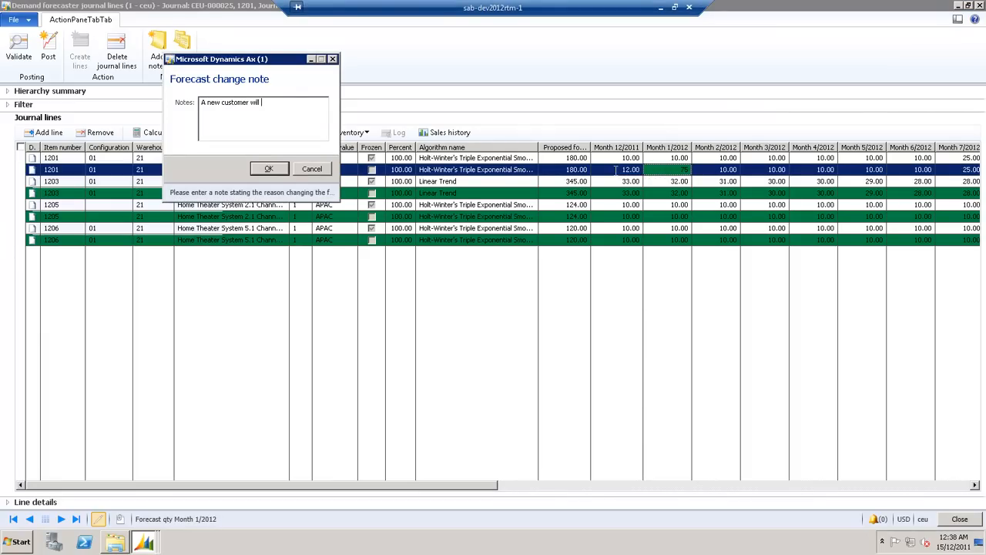
{"action": "type", "text": "come on board in Jan"}
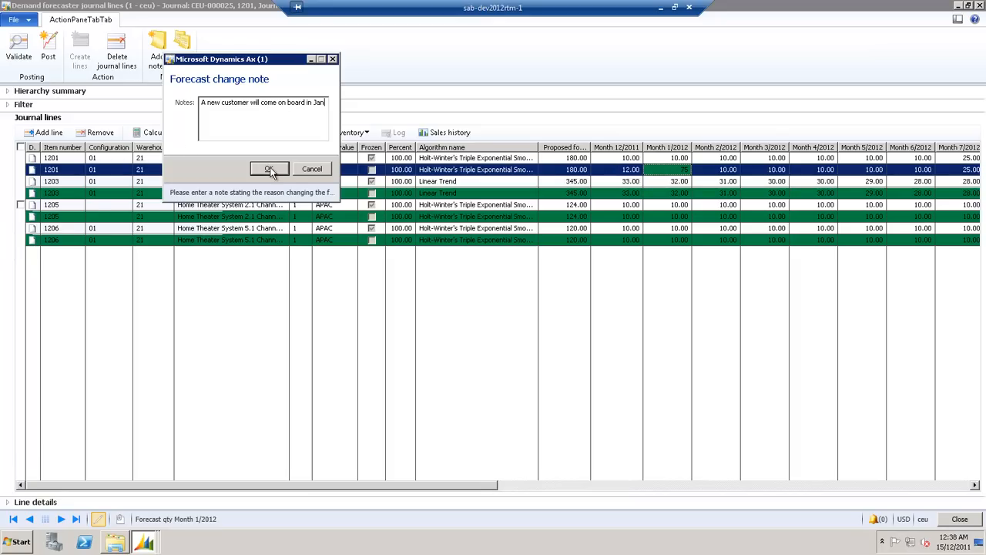
{"action": "mouse_move", "coordinate": [269, 171]}
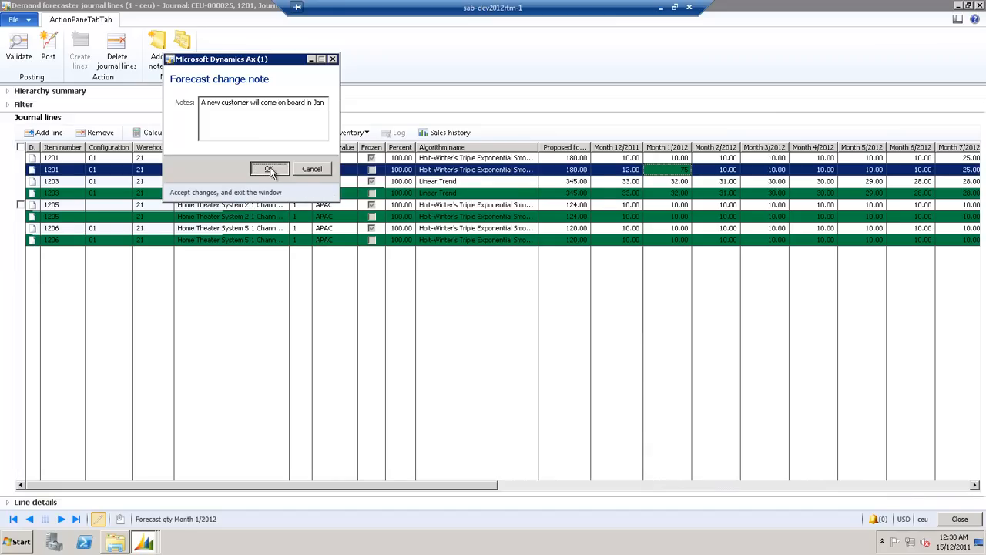
{"action": "left_click", "coordinate": [268, 168]}
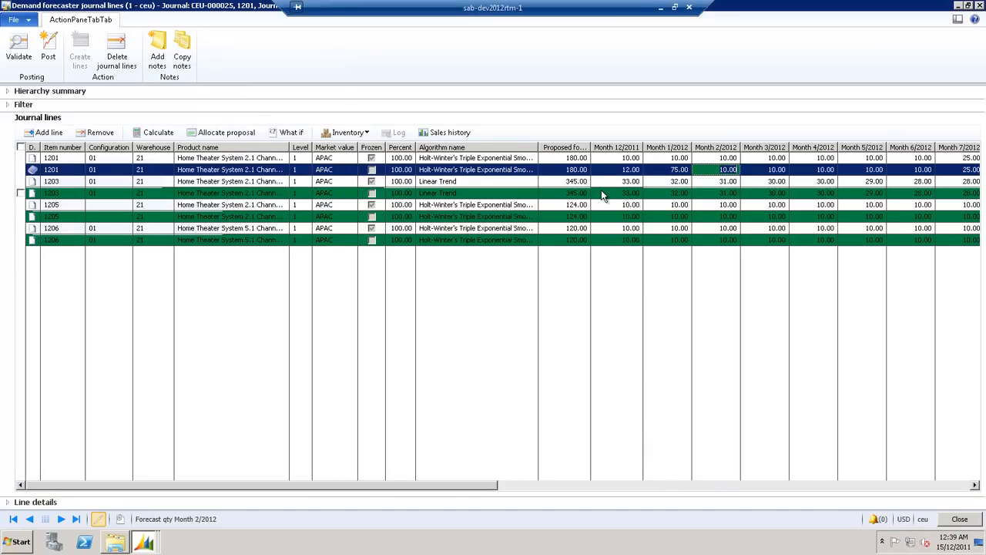
{"action": "left_click", "coordinate": [616, 193]}
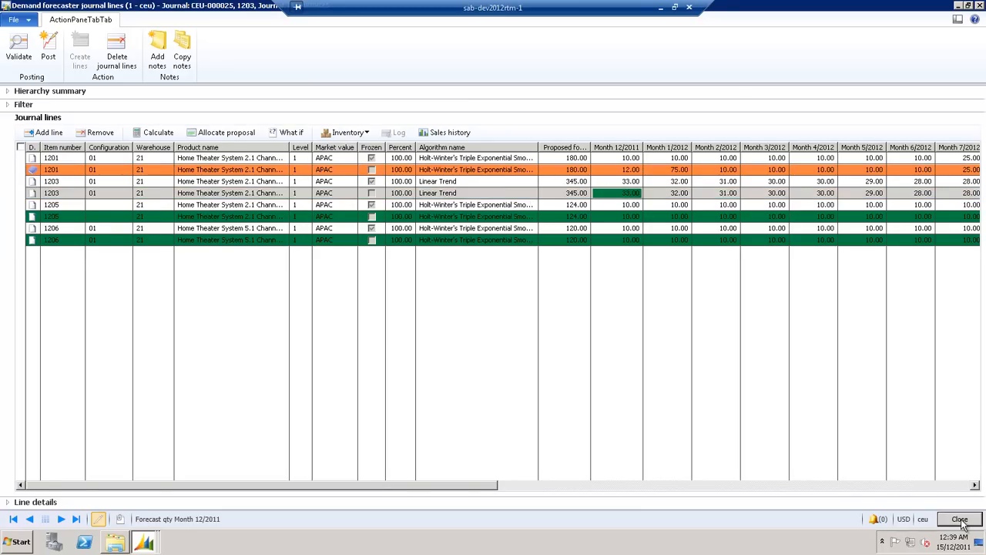
Close the lines, select CEU-000025 and post the journal
{"action": "left_click", "coordinate": [959, 519]}
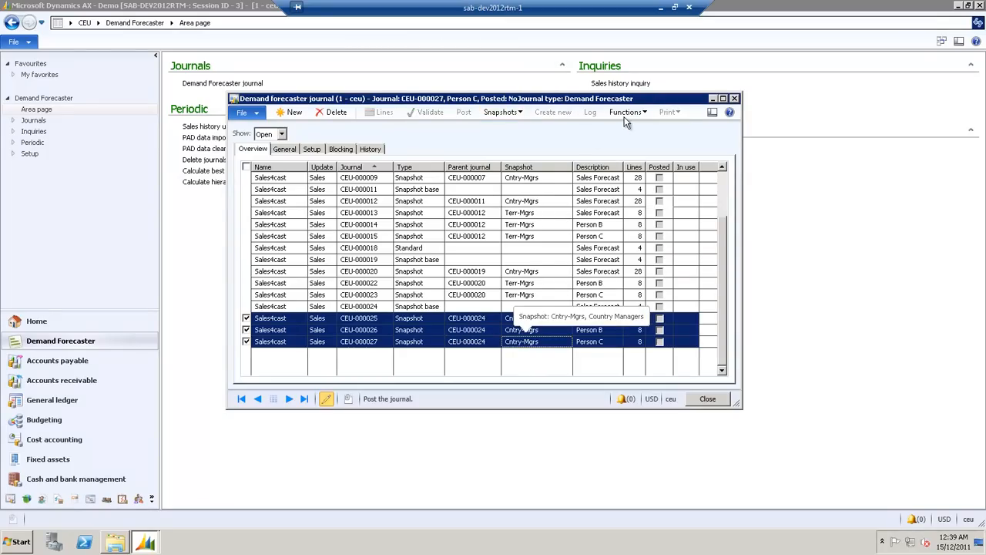
{"action": "left_click", "coordinate": [627, 111]}
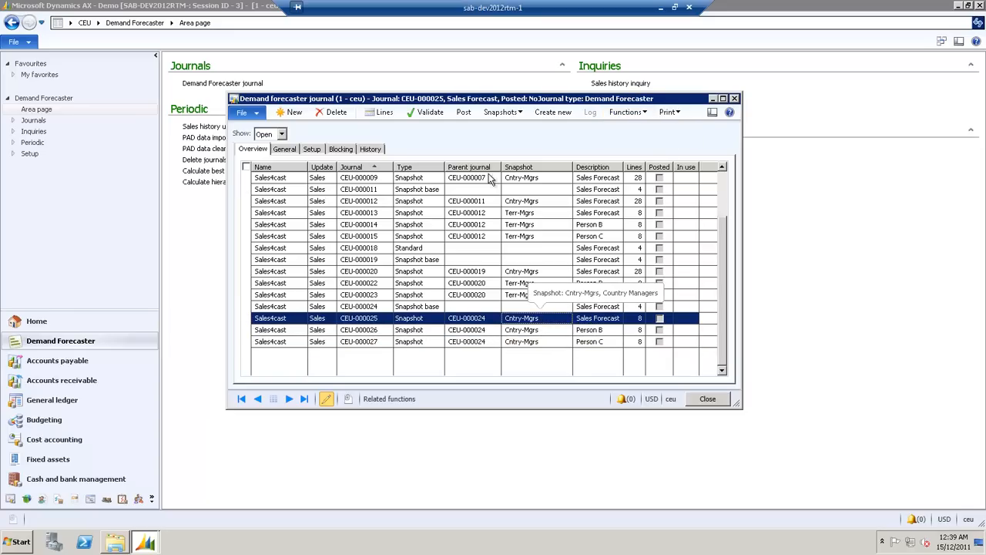
{"action": "left_click", "coordinate": [462, 111]}
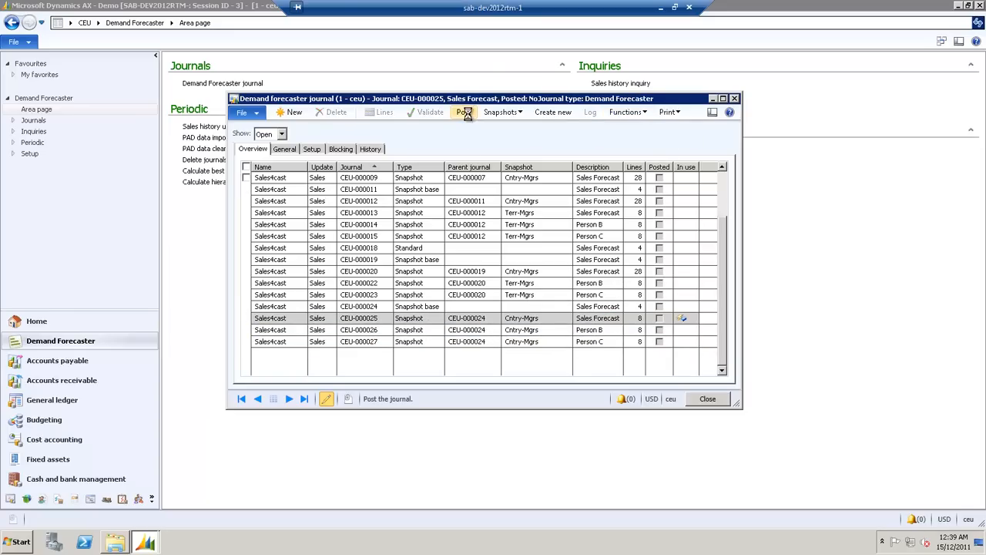
{"action": "left_click", "coordinate": [463, 112]}
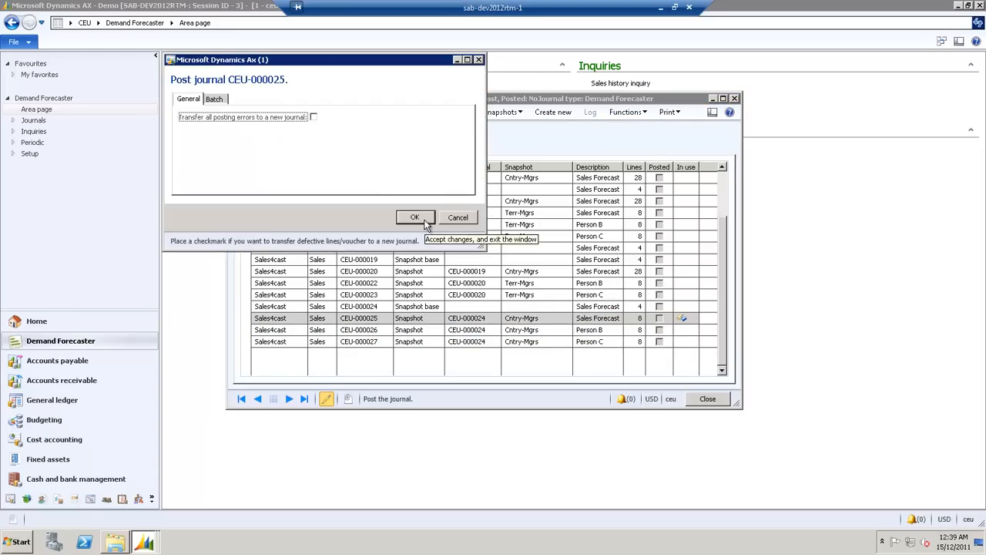
{"action": "left_click", "coordinate": [416, 217]}
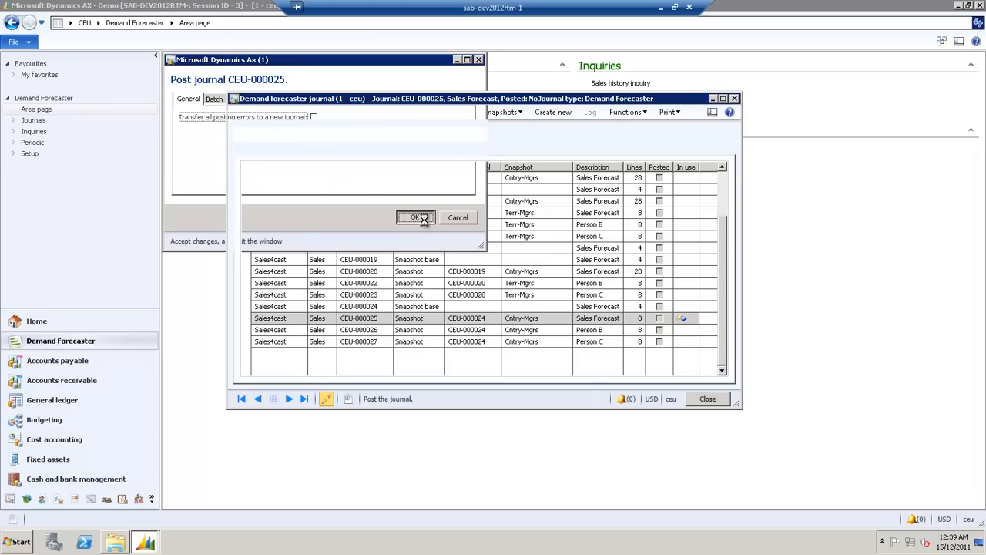
{"action": "left_click", "coordinate": [416, 217]}
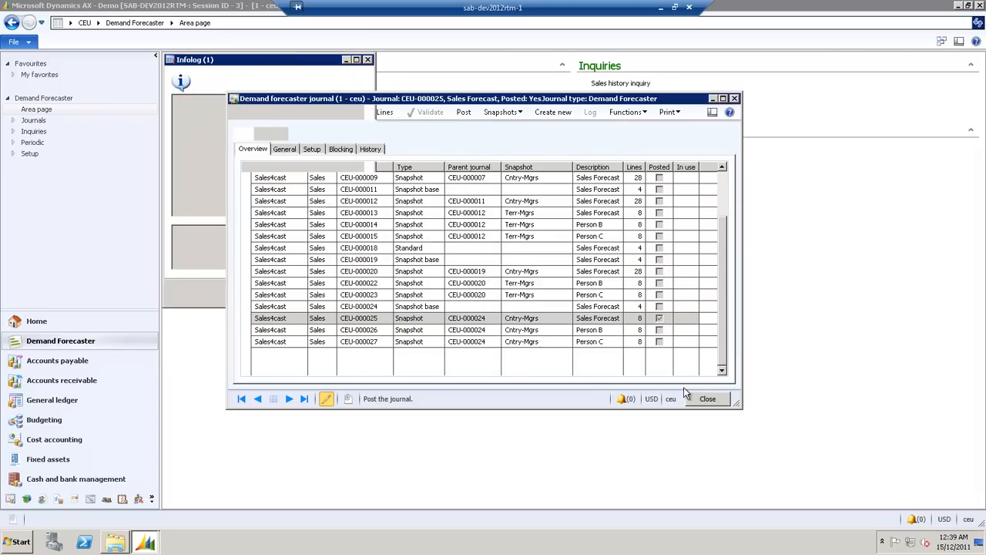
Close the journal list and filter Released products in Product information management to item 1203
{"action": "left_click", "coordinate": [708, 398]}
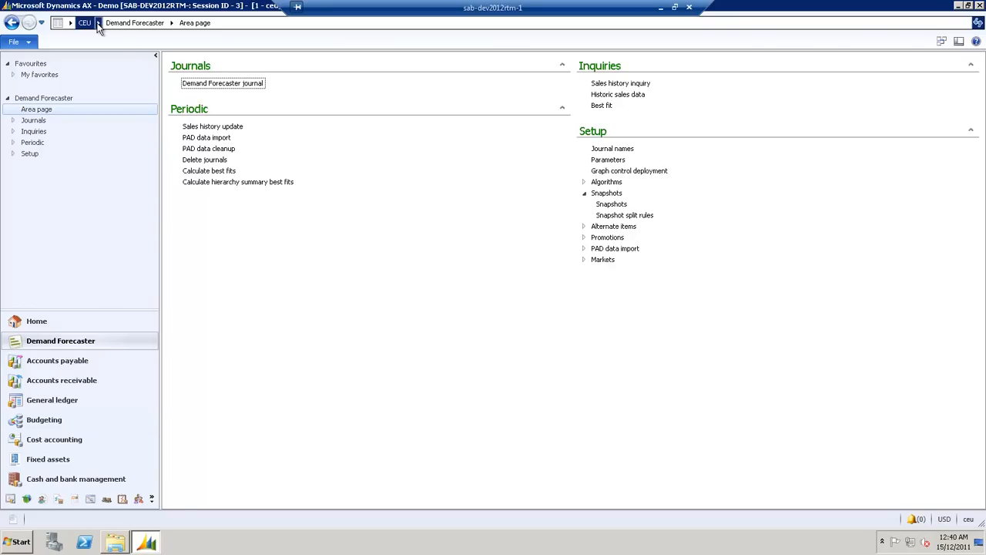
{"action": "left_click", "coordinate": [96, 34]}
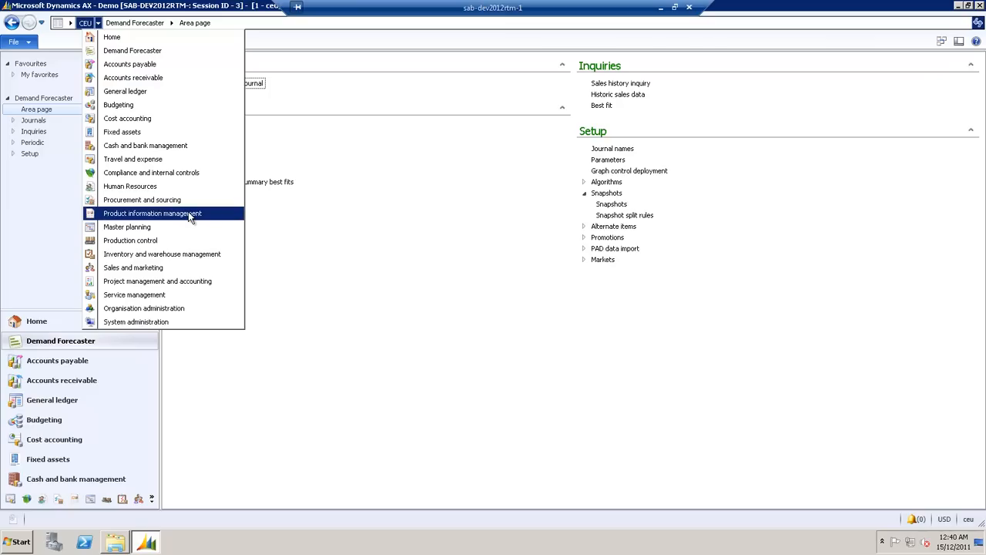
{"action": "left_click", "coordinate": [152, 212]}
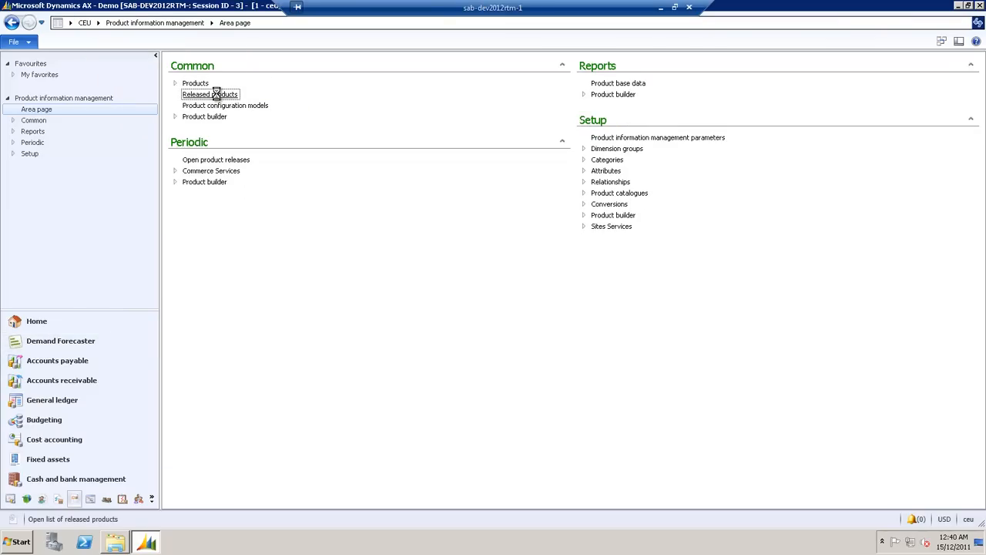
{"action": "left_click", "coordinate": [210, 94]}
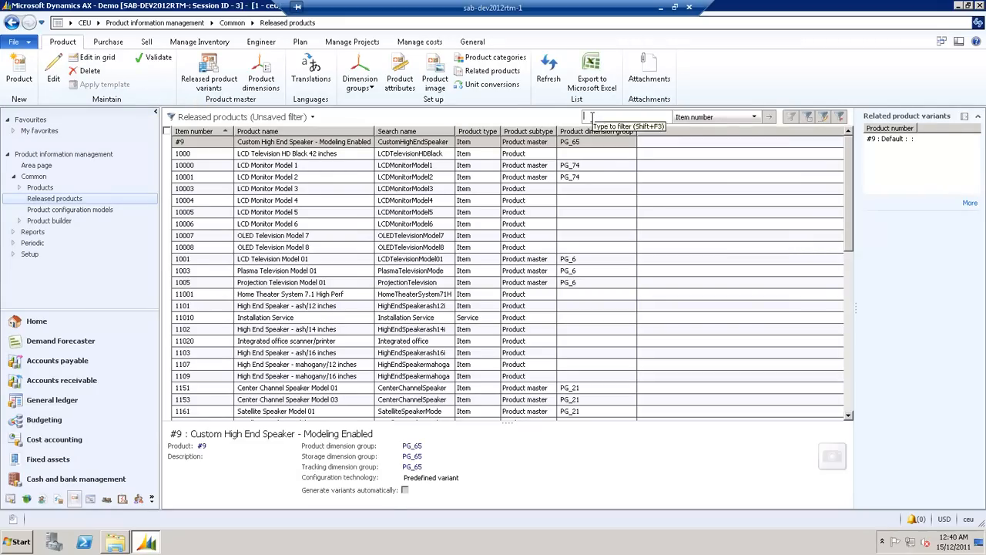
{"action": "type", "text": "1200"}
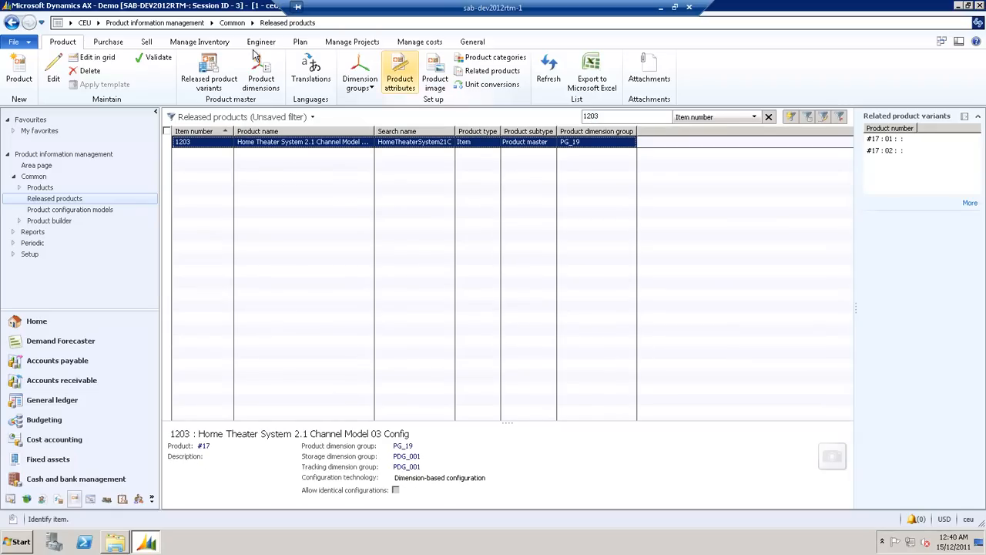
{"action": "left_click", "coordinate": [298, 41]}
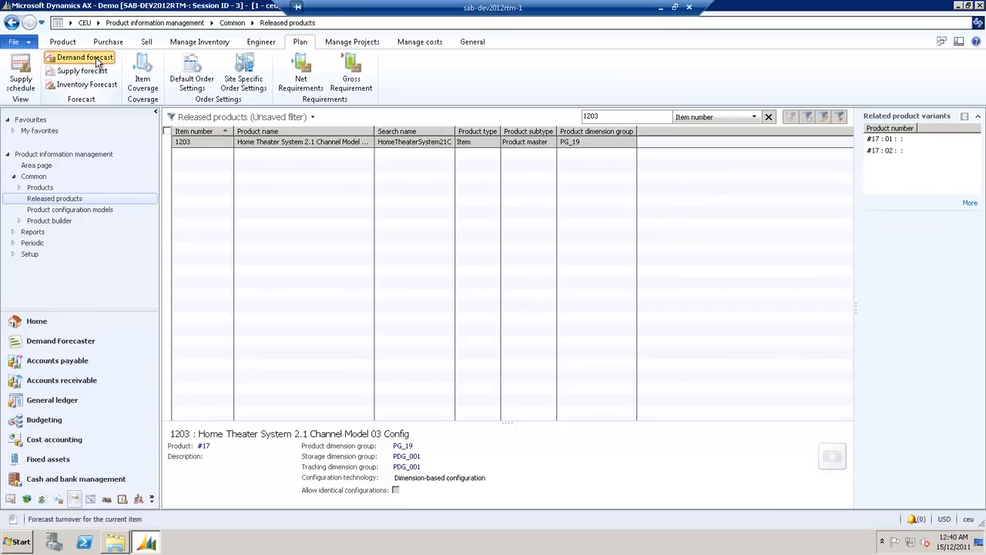
Review item 1203's monthly demand forecast, starting at 33 in December 2011, then close it
{"action": "left_click", "coordinate": [81, 57]}
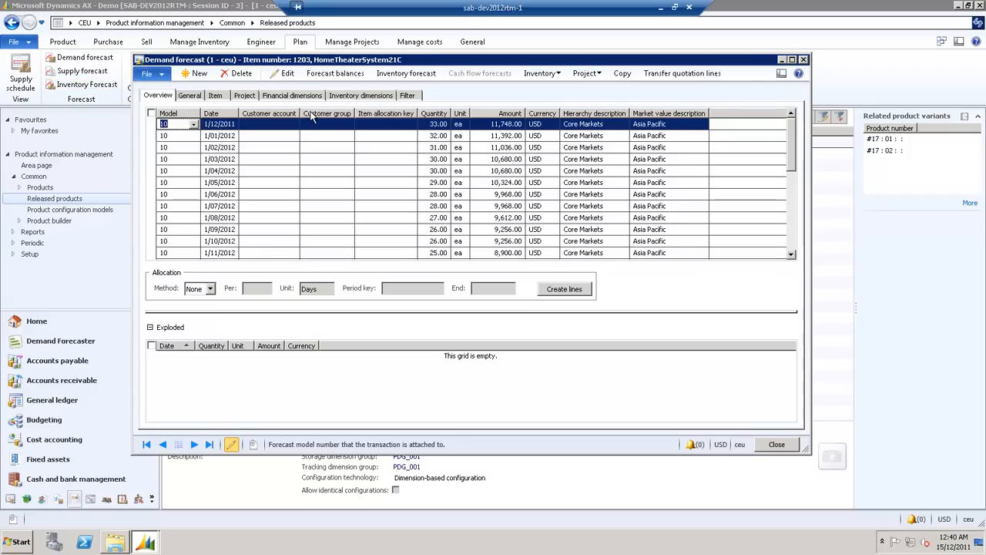
{"action": "mouse_move", "coordinate": [326, 113]}
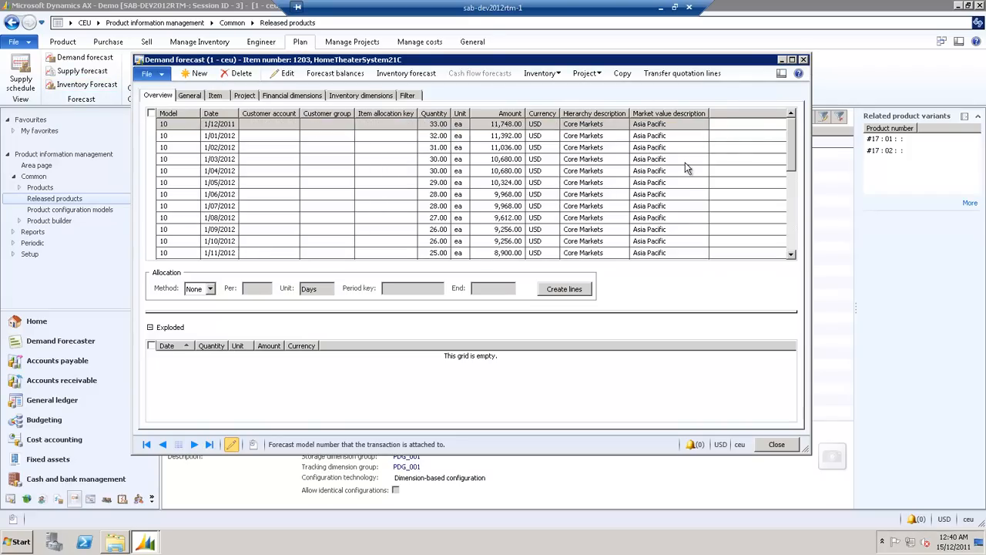
{"action": "left_click", "coordinate": [777, 444]}
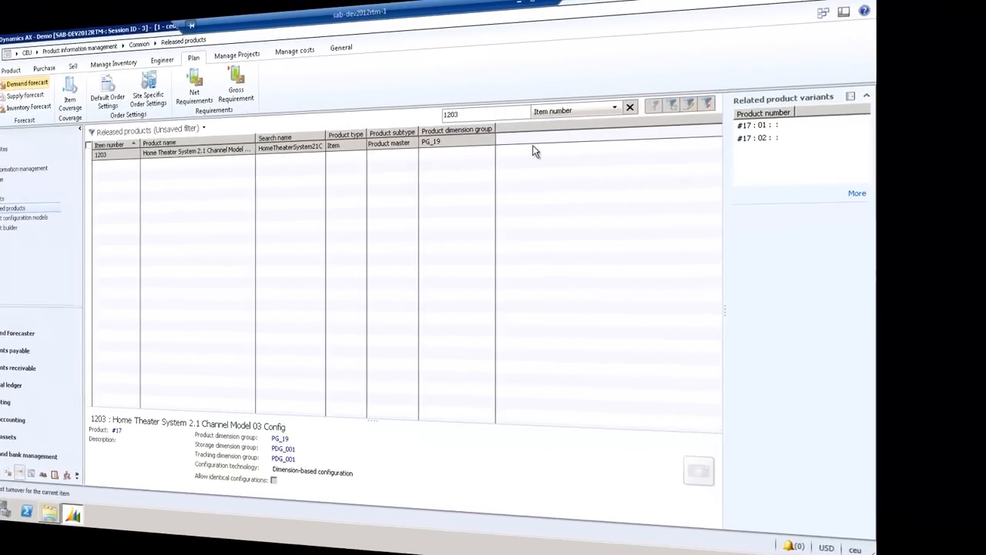